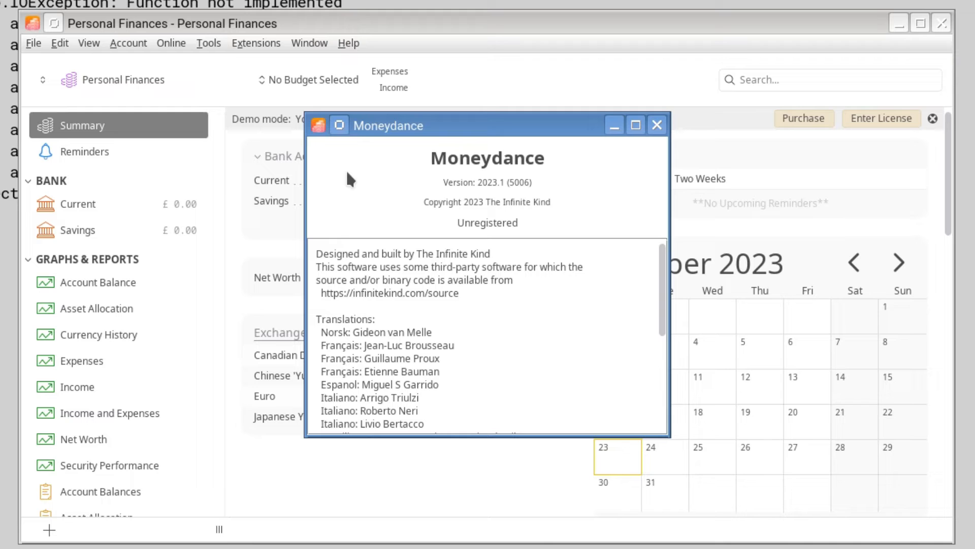
pyautogui.scroll(-3)
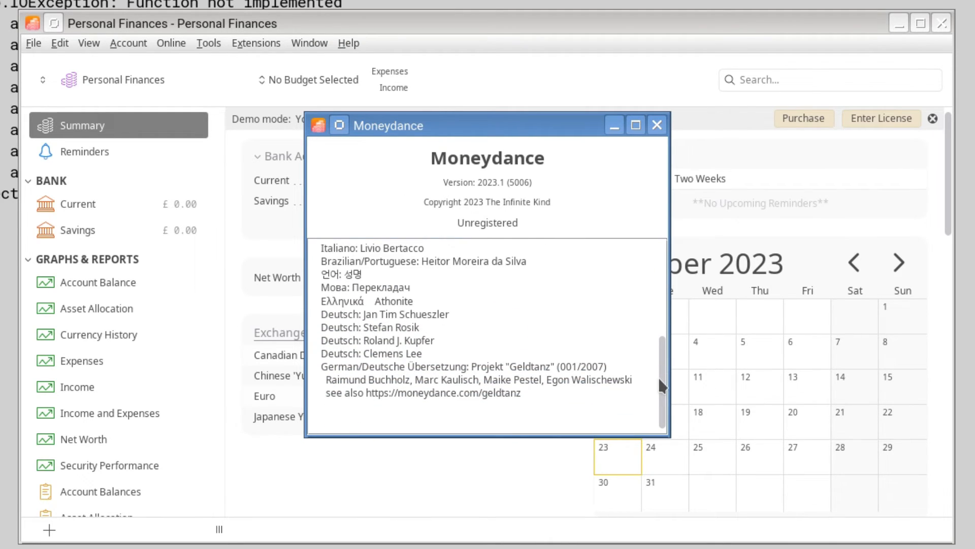